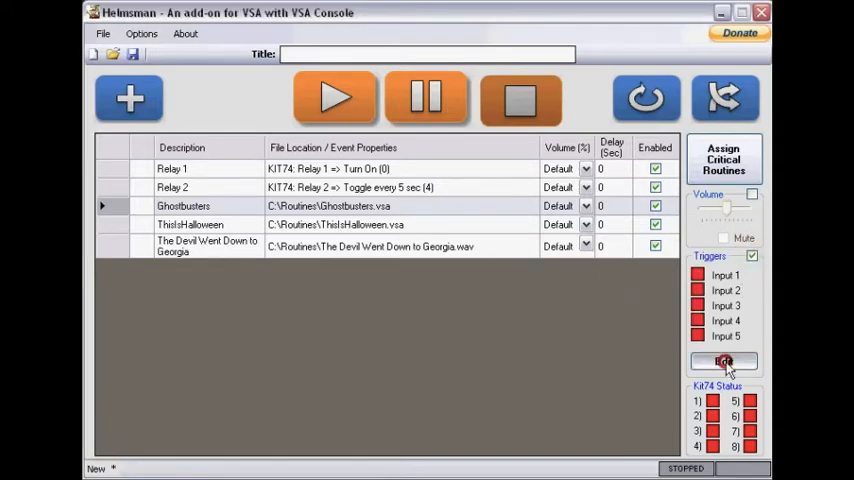
Reach the Configure Inputs dialog for the five parallel-port triggers via Edit under Triggers
{"action": "left_click", "coordinate": [724, 362]}
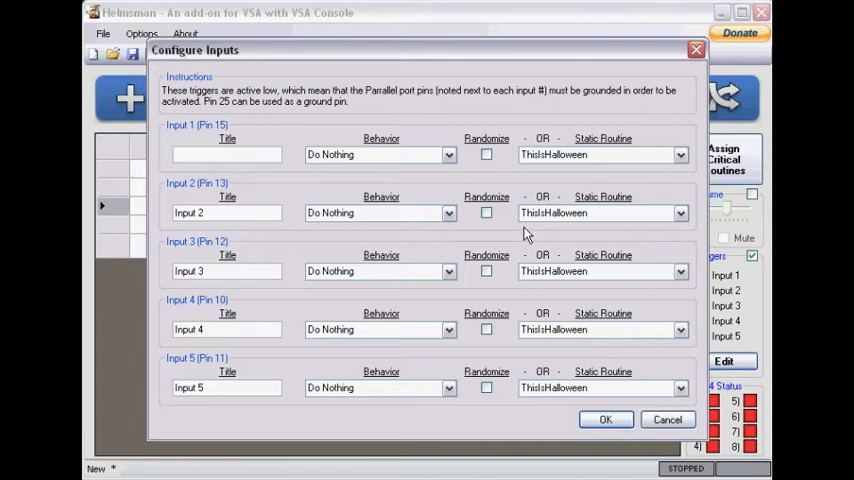
Title input 1 'Start Show' and input 2 'Stop Show'
{"action": "type", "text": "Start S"}
{"action": "type", "text": "Stop S"}
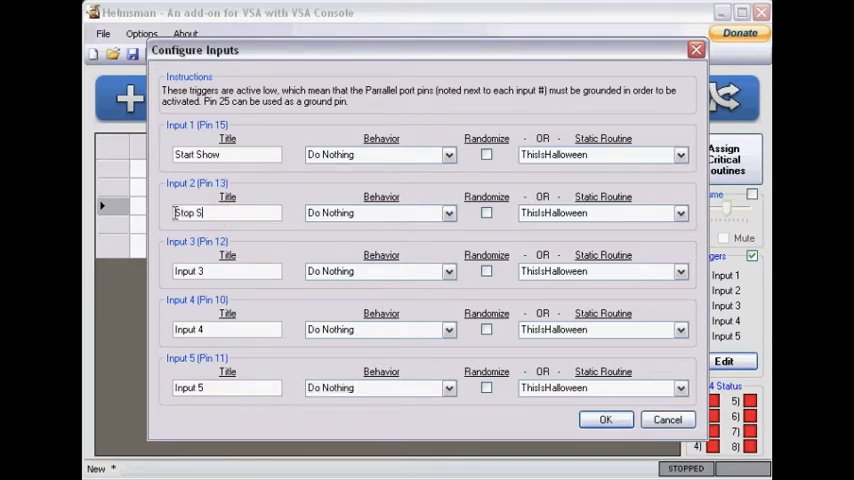
{"action": "type", "text": "how"}
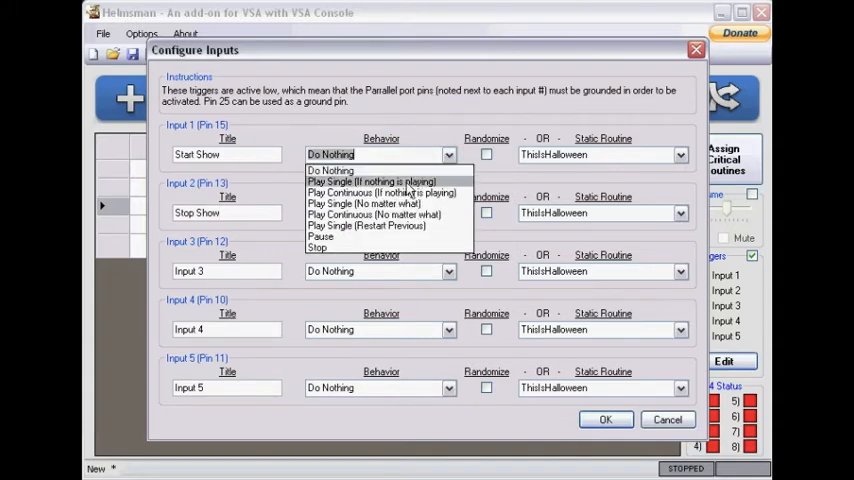
{"action": "mouse_move", "coordinate": [392, 216]}
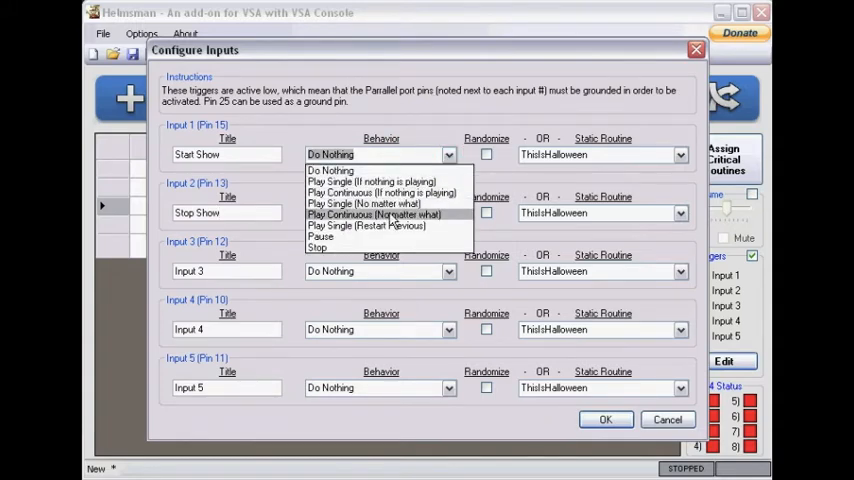
Set input 1 to Play Continuous (no matter what) with static routine Relay 1
{"action": "left_click", "coordinate": [376, 214]}
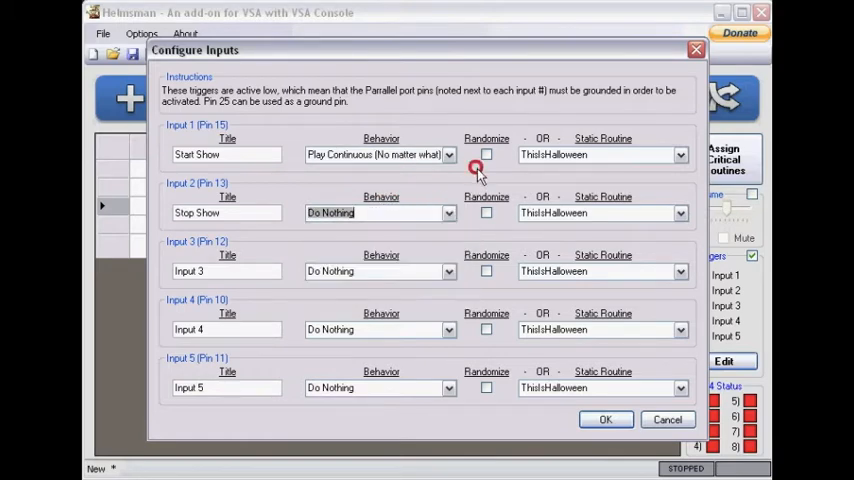
{"action": "left_click", "coordinate": [680, 154]}
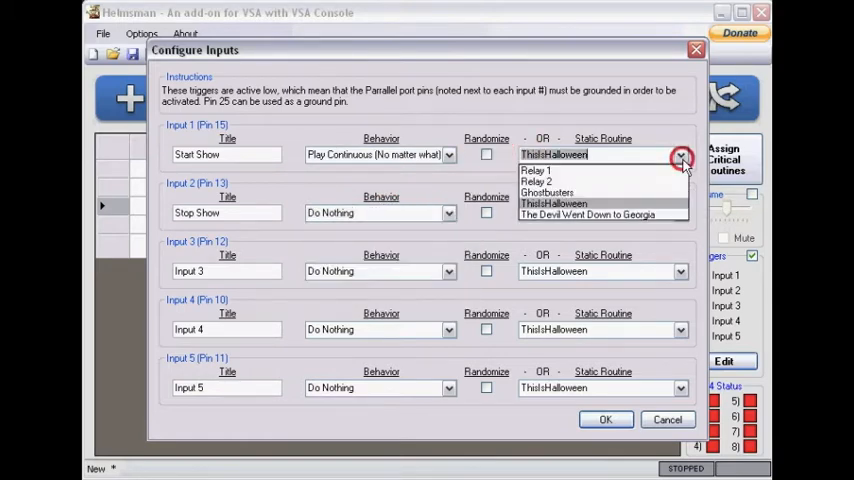
{"action": "left_click", "coordinate": [536, 170]}
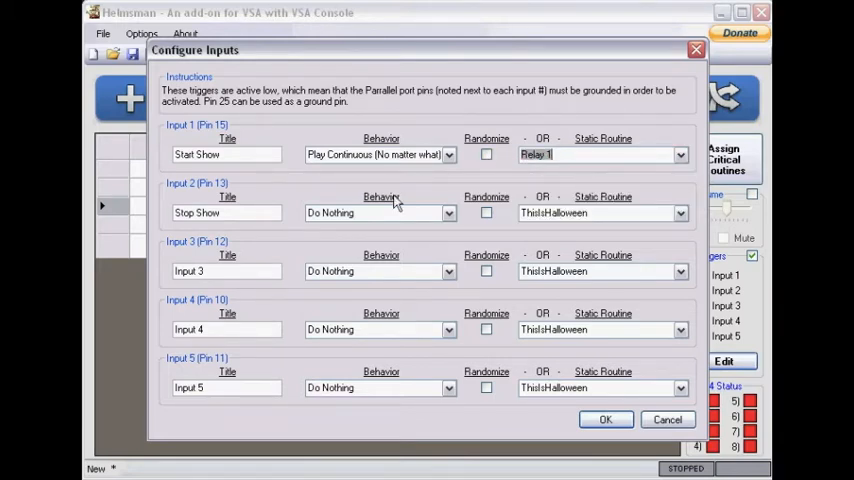
Set input 2's behavior to Stop
{"action": "left_click", "coordinate": [448, 212]}
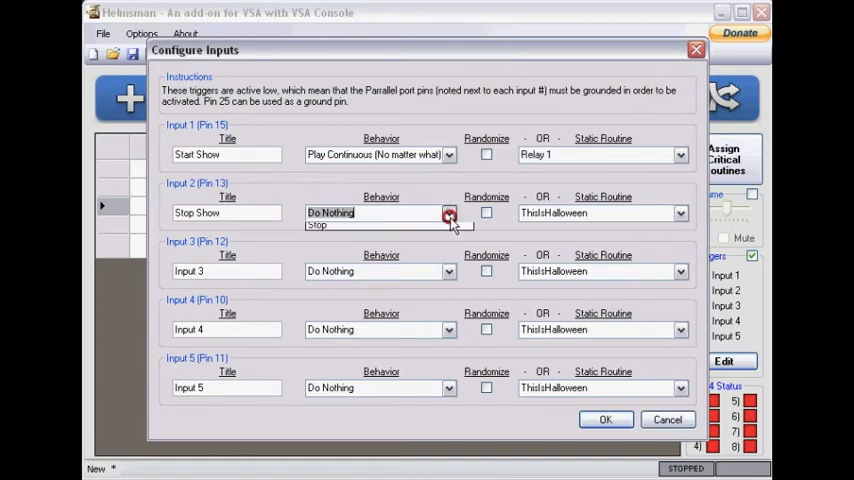
{"action": "left_click", "coordinate": [316, 224]}
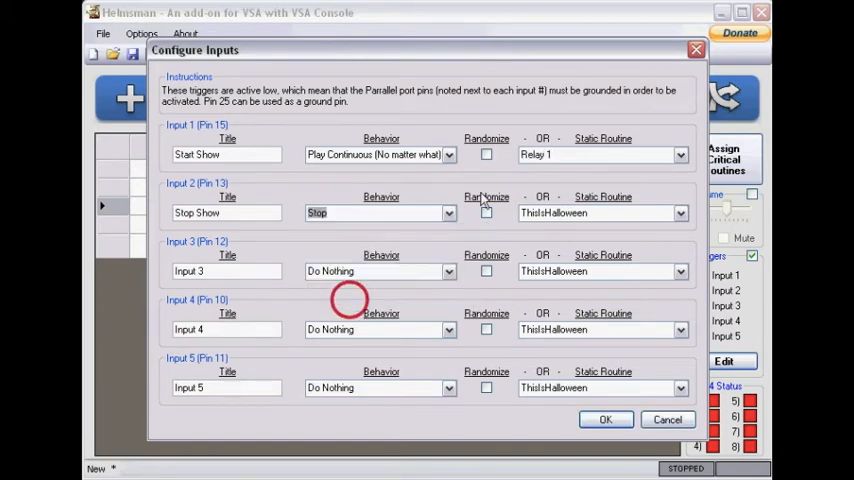